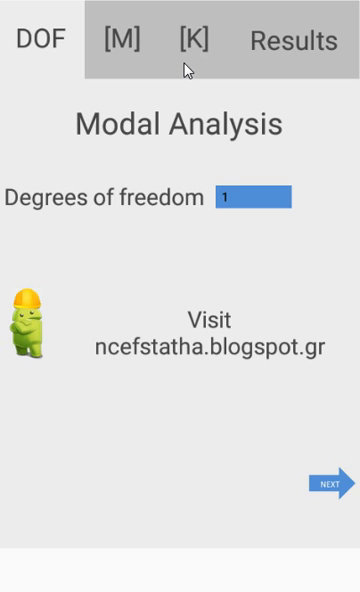
{"action": "mouse_move", "coordinate": [230, 137]}
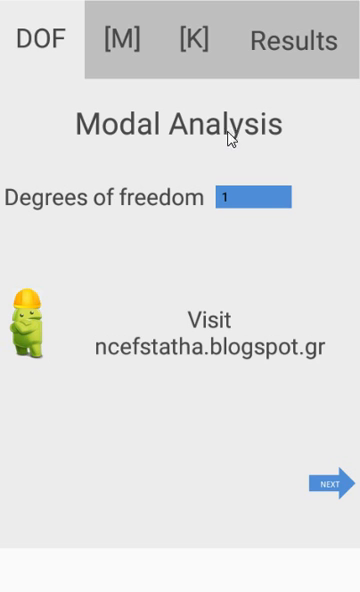
{"action": "mouse_move", "coordinate": [250, 225]}
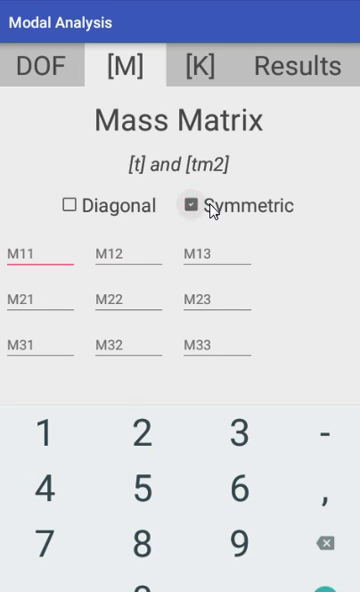
Make the mass matrix diagonal and non-symmetric, then enter 93.33 for the M22 diagonal mass
{"action": "left_click", "coordinate": [190, 205]}
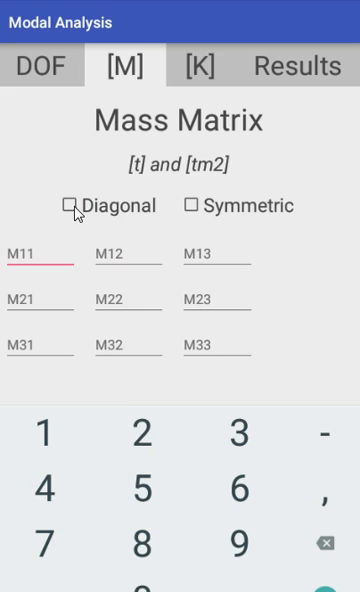
{"action": "left_click", "coordinate": [70, 206]}
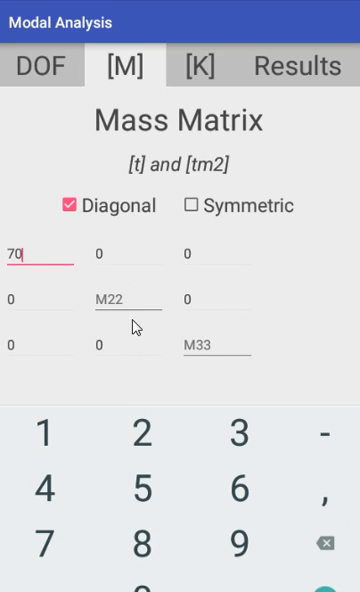
{"action": "left_click", "coordinate": [125, 298]}
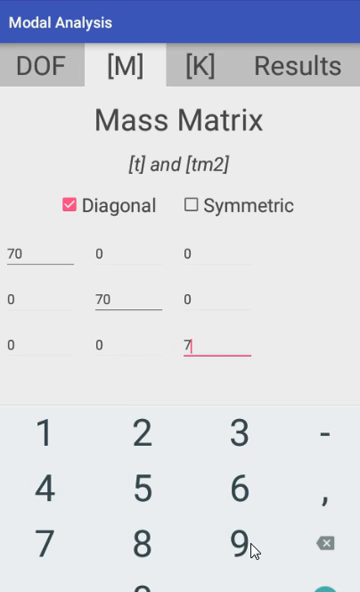
{"action": "type", "text": "93.33"}
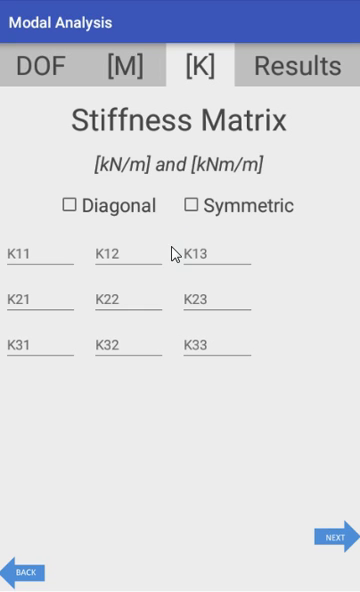
Mark the stiffness matrix symmetric and enter K11=25800, K22=12000, K33=36500, K13=-3652
{"action": "left_click", "coordinate": [192, 205]}
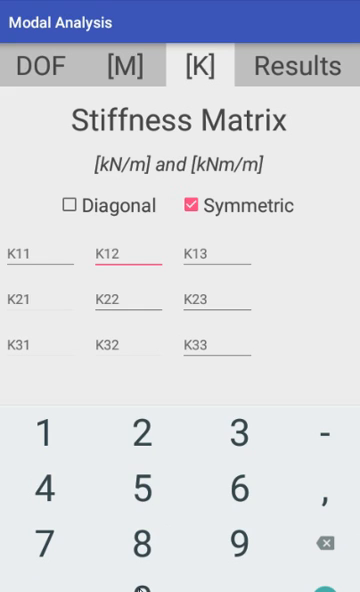
{"action": "type", "text": "25800"}
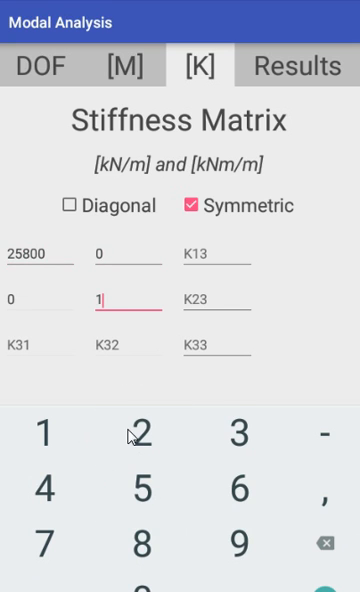
{"action": "type", "text": "2000"}
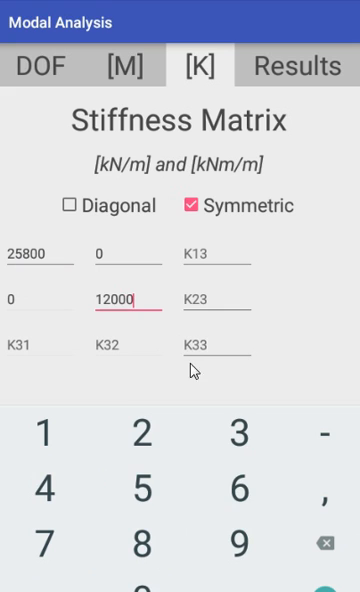
{"action": "type", "text": "36500"}
{"action": "left_click", "coordinate": [217, 254]}
{"action": "type", "text": "-3652"}
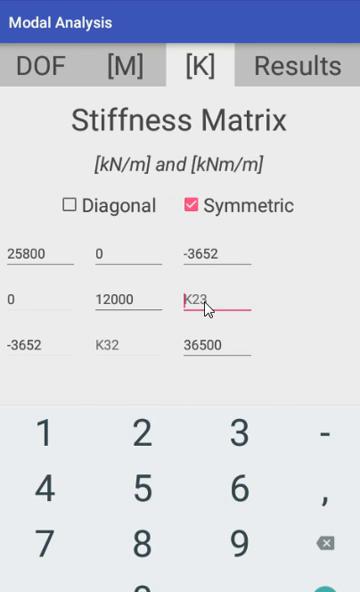
{"action": "type", "text": "6352"}
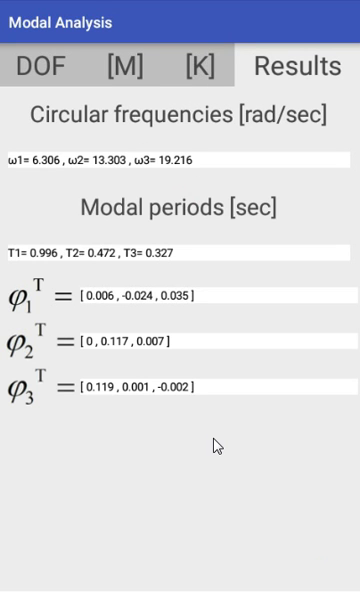
{"action": "mouse_move", "coordinate": [215, 166]}
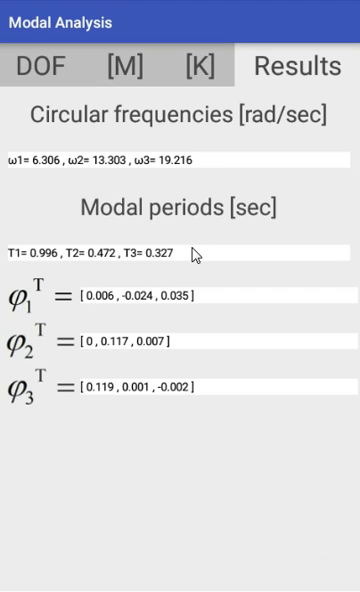
{"action": "mouse_move", "coordinate": [225, 378]}
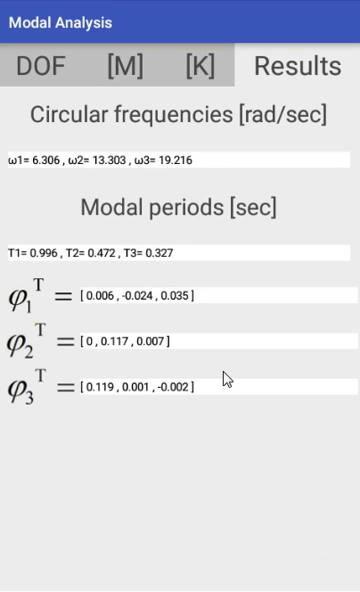